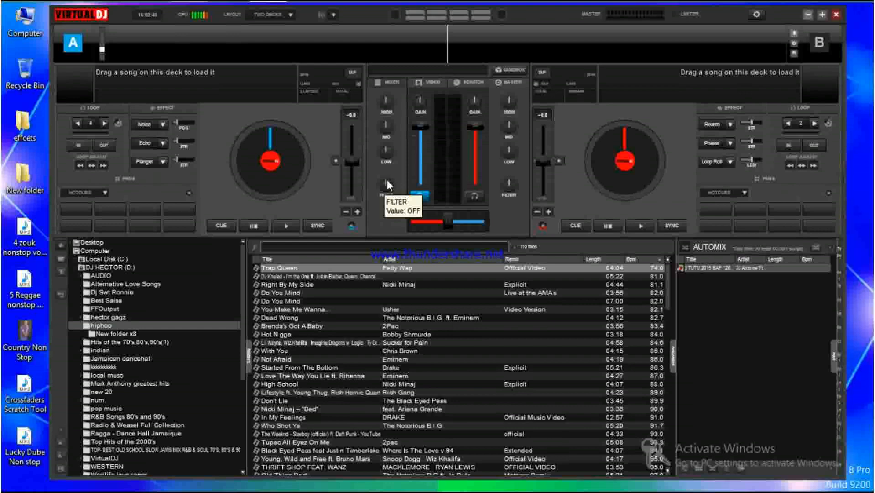
{"action": "mouse_move", "coordinate": [694, 92]}
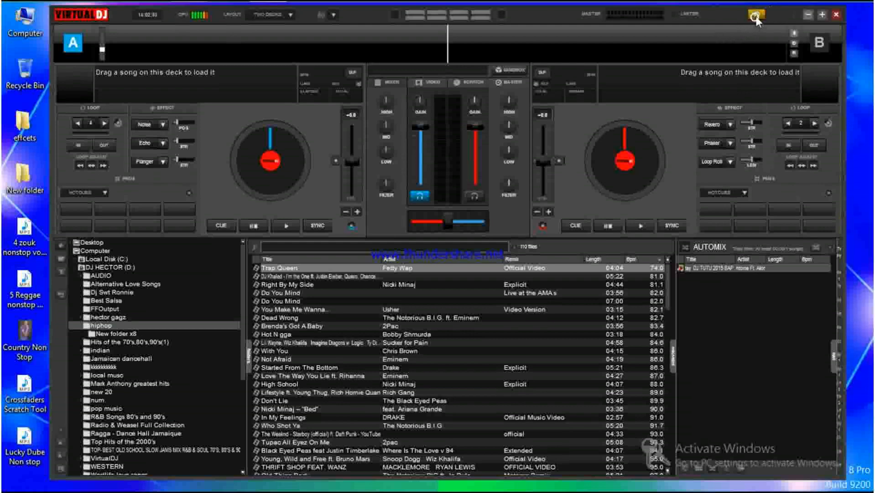
Go to the CONTROLLERS settings with Keyboard selected as the controller
{"action": "left_click", "coordinate": [756, 15]}
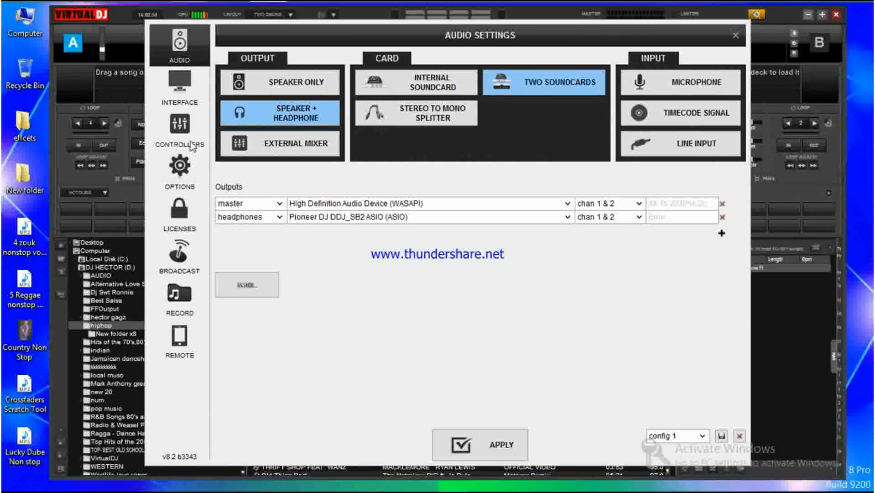
{"action": "left_click", "coordinate": [179, 131]}
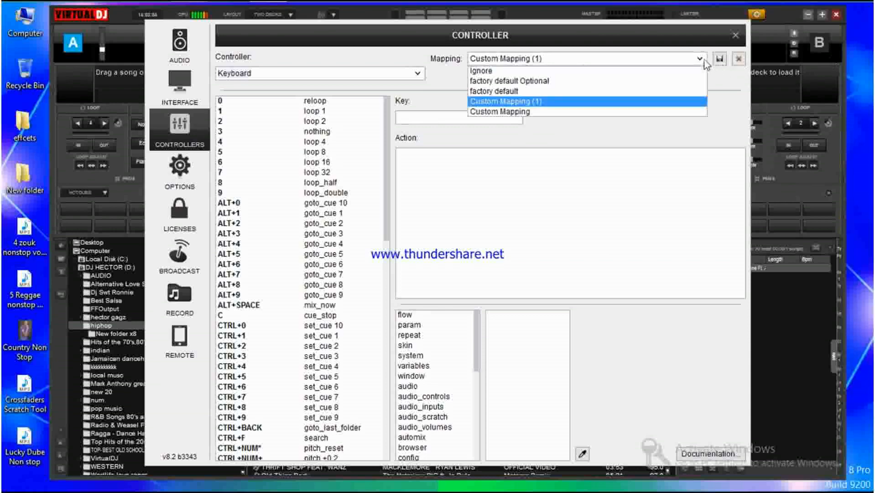
Base the keyboard mapping on 'factory default' and start a new key binding
{"action": "left_click", "coordinate": [493, 91]}
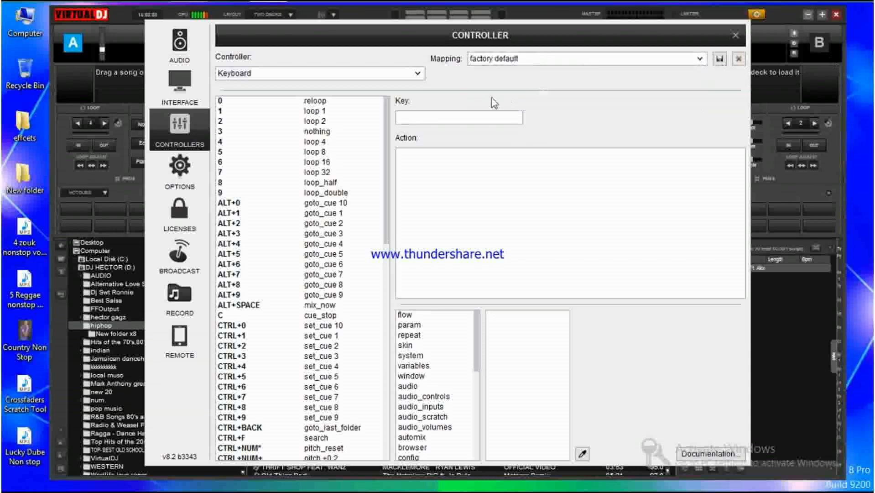
{"action": "left_click", "coordinate": [459, 117]}
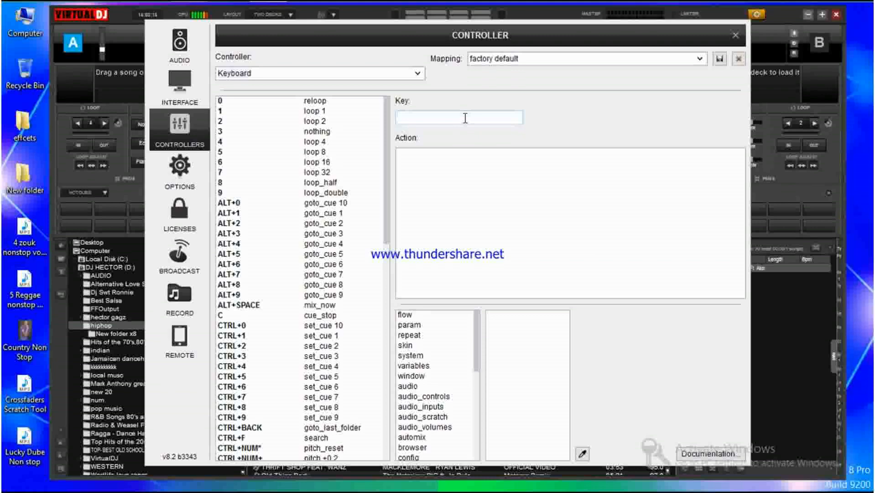
Assign K as the key for the new binding
{"action": "type", "text": "k"}
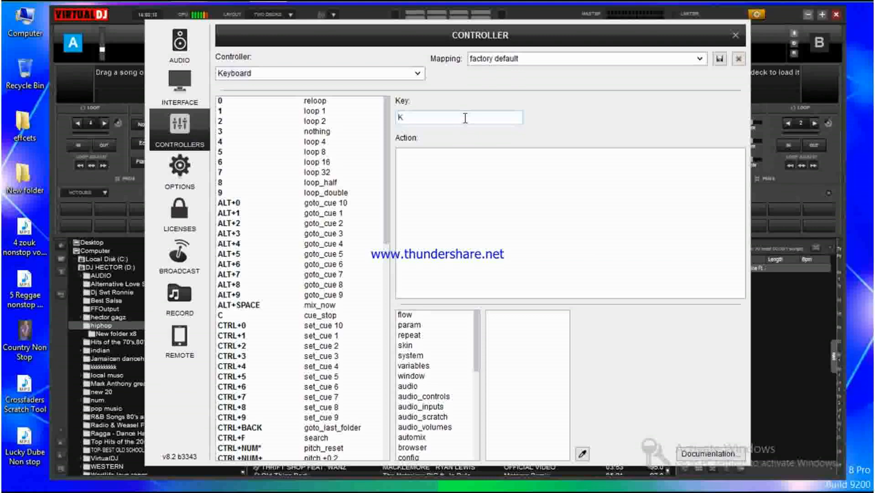
{"action": "mouse_move", "coordinate": [444, 183]}
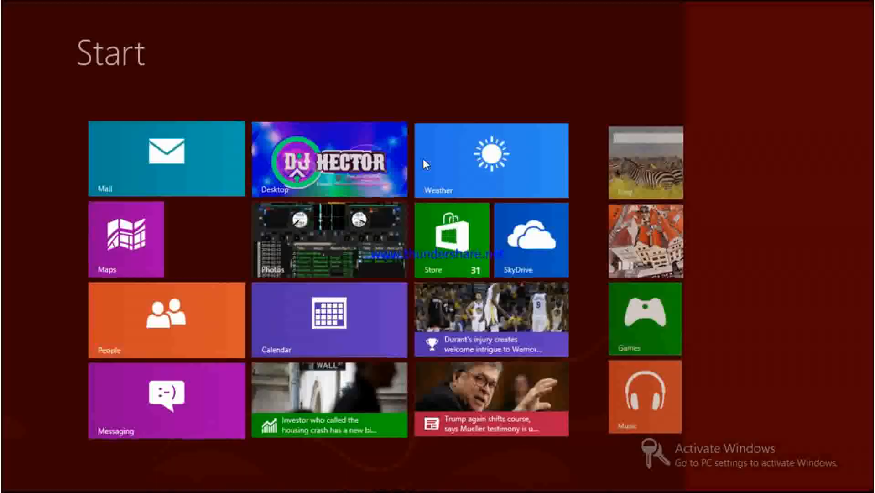
Bring up the On-Screen Keyboard and set K's action to 'deck 1 eq_kill_low'
{"action": "type", "text": "on"}
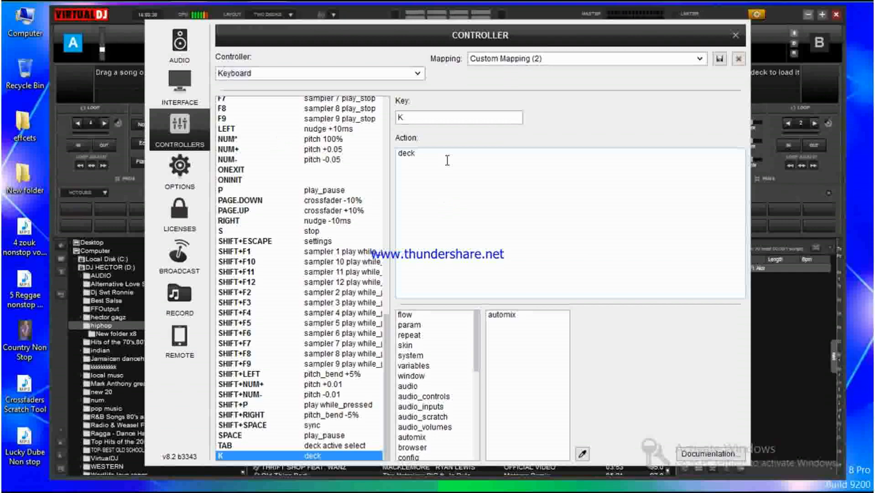
{"action": "mouse_move", "coordinate": [291, 8]}
{"action": "type", "text": " 1 eq_kill_"}
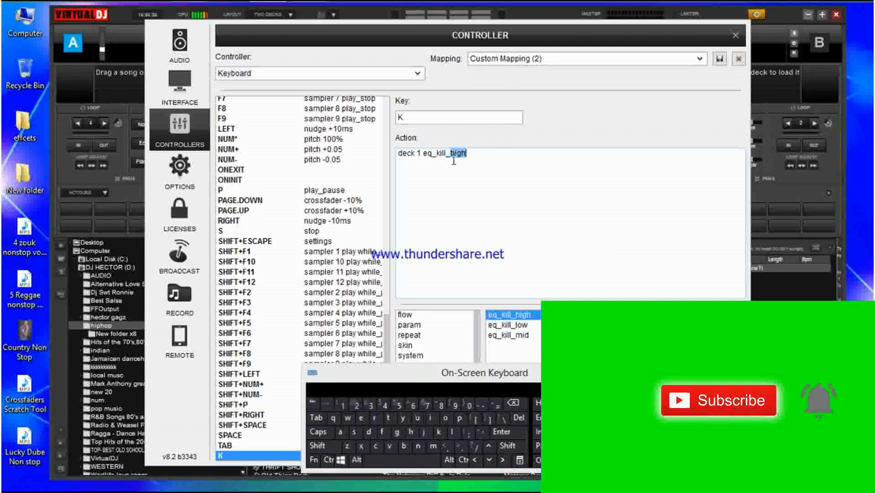
{"action": "left_click", "coordinate": [514, 324]}
{"action": "type", "text": "deck"}
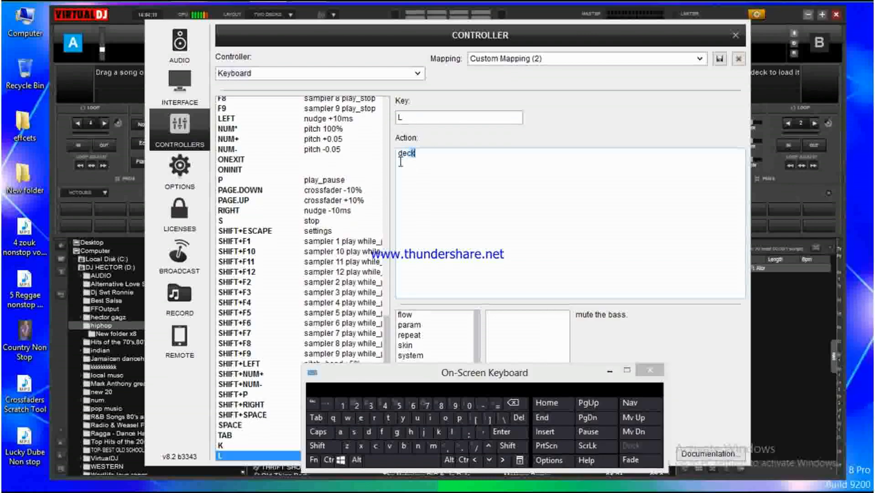
Complete L's action as 'deck 2 eq_kill_low'
{"action": "type", "text": "2 eq_kill_low"}
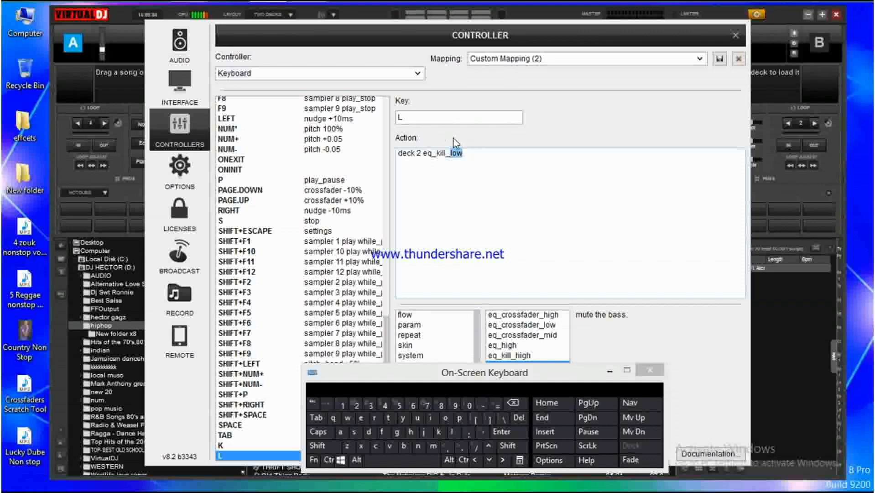
{"action": "mouse_move", "coordinate": [551, 122]}
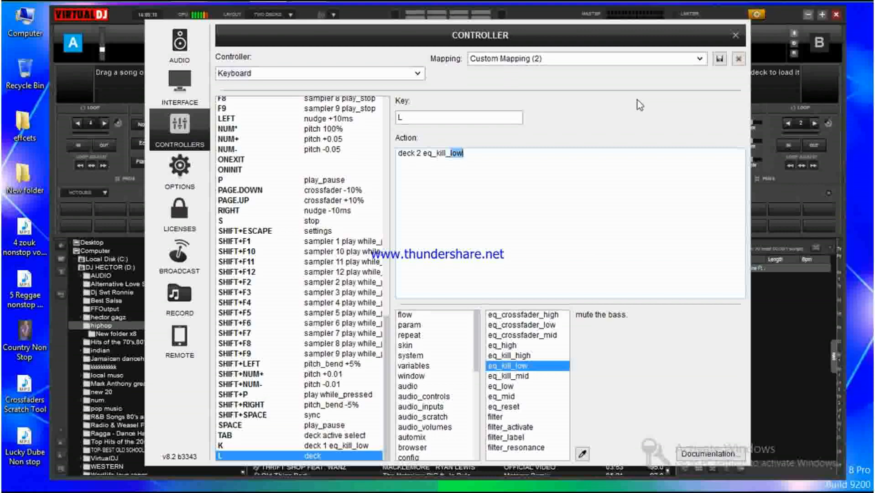
Close settings and answer Yes to save the changed keyboard mapping
{"action": "left_click", "coordinate": [735, 34]}
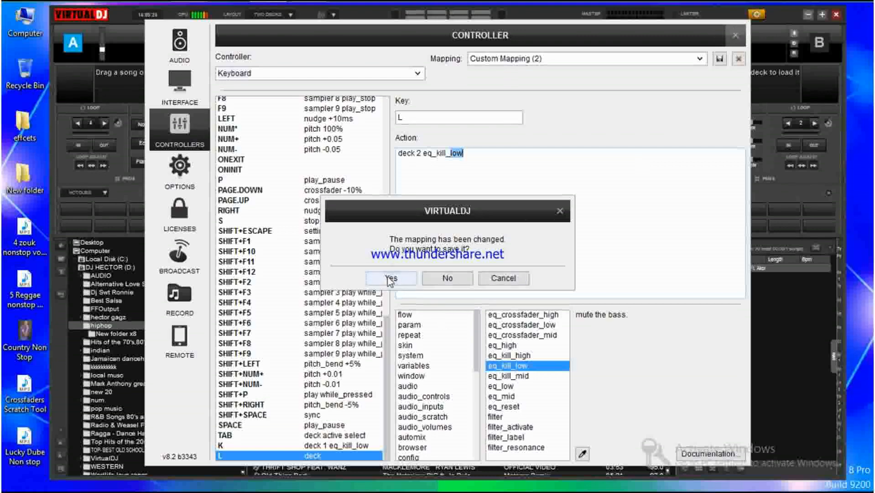
{"action": "left_click", "coordinate": [391, 279]}
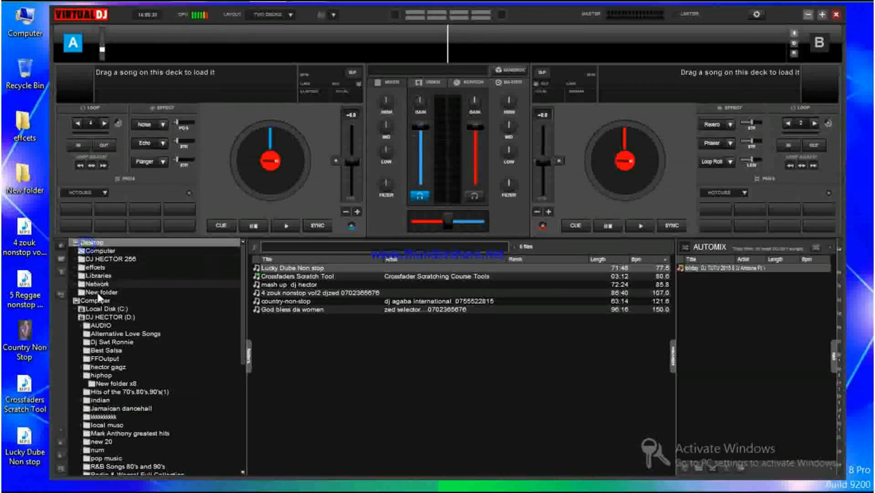
Browse DJ HECTOR 256 > Downloads > New folder and load 'Holding You' on both decks
{"action": "left_click", "coordinate": [111, 258]}
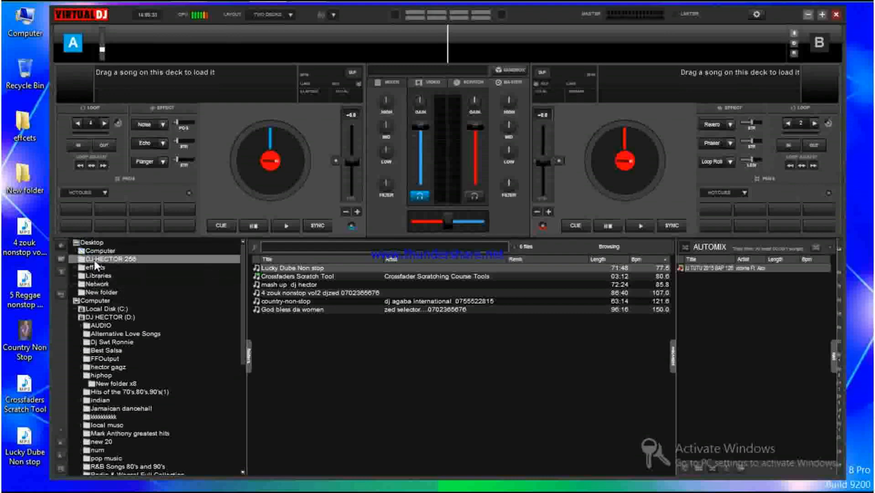
{"action": "left_click", "coordinate": [103, 274]}
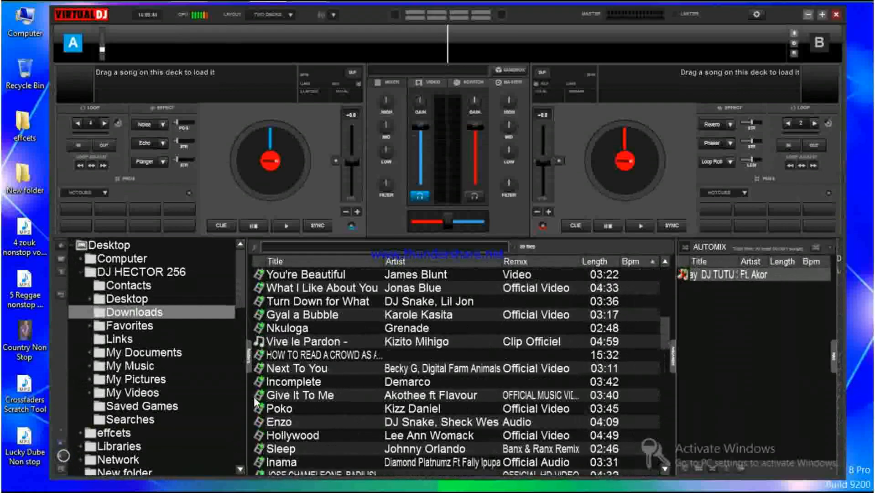
{"action": "left_click", "coordinate": [87, 312]}
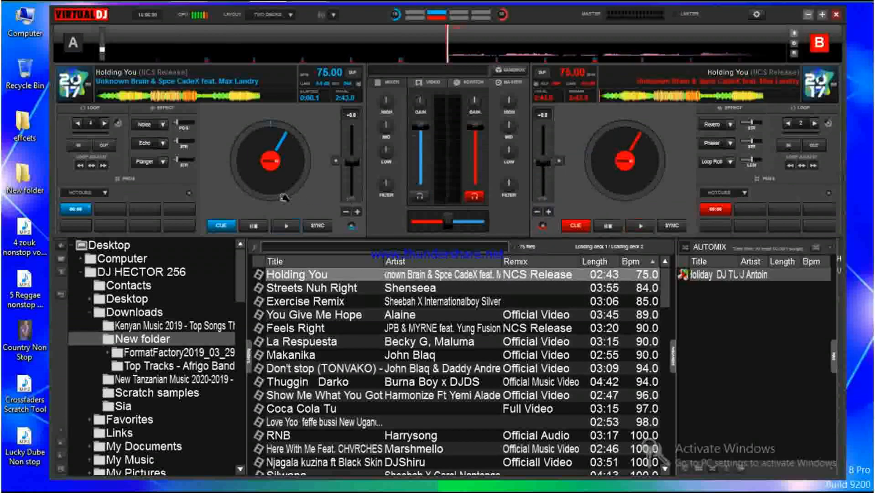
Play 'Holding You' on both decks to test K and L, then return deck 2 to cue
{"action": "left_click", "coordinate": [287, 226]}
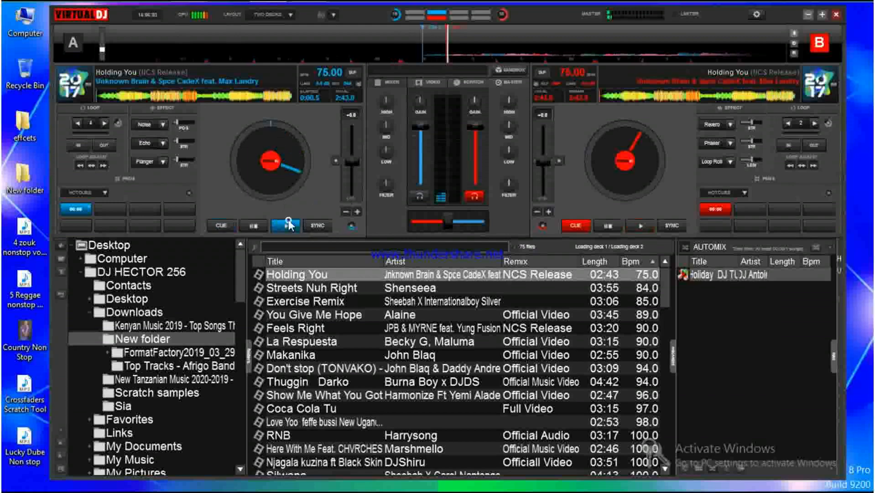
{"action": "left_click", "coordinate": [286, 225]}
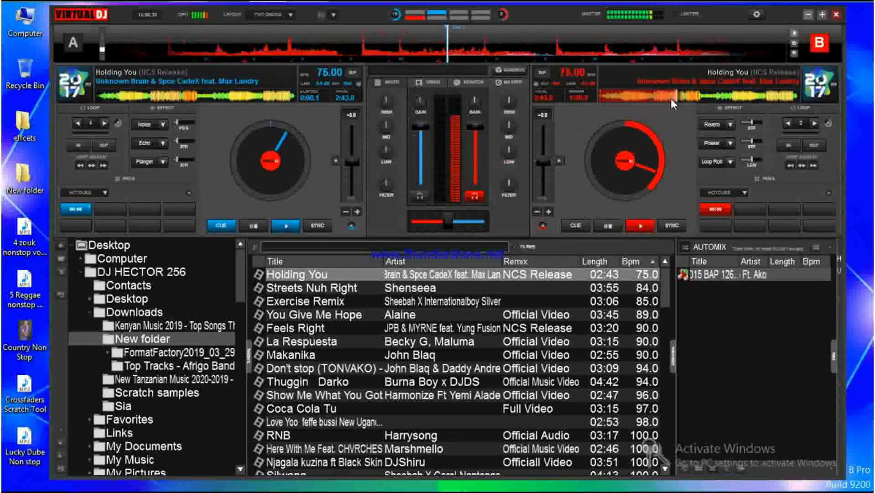
{"action": "left_click", "coordinate": [574, 226]}
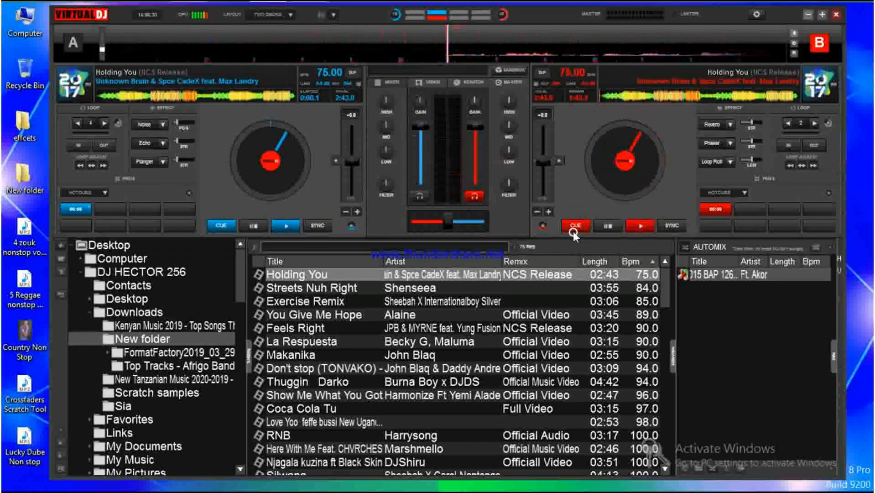
{"action": "mouse_move", "coordinate": [575, 224]}
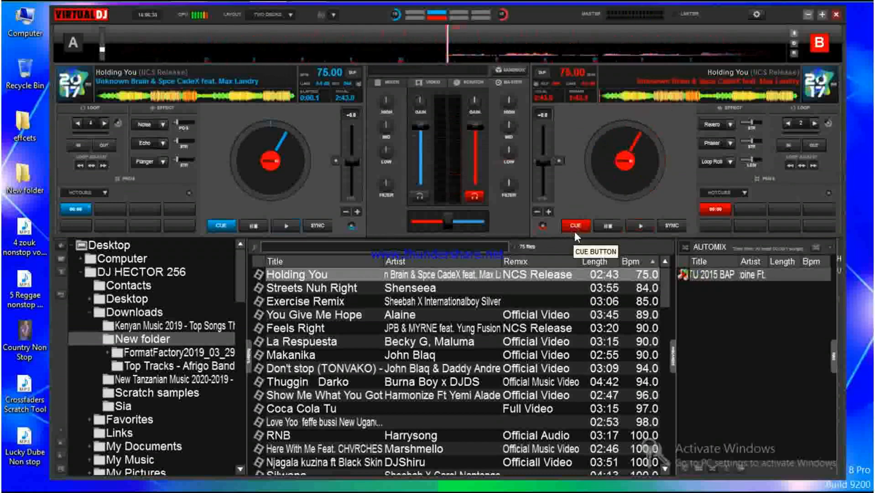